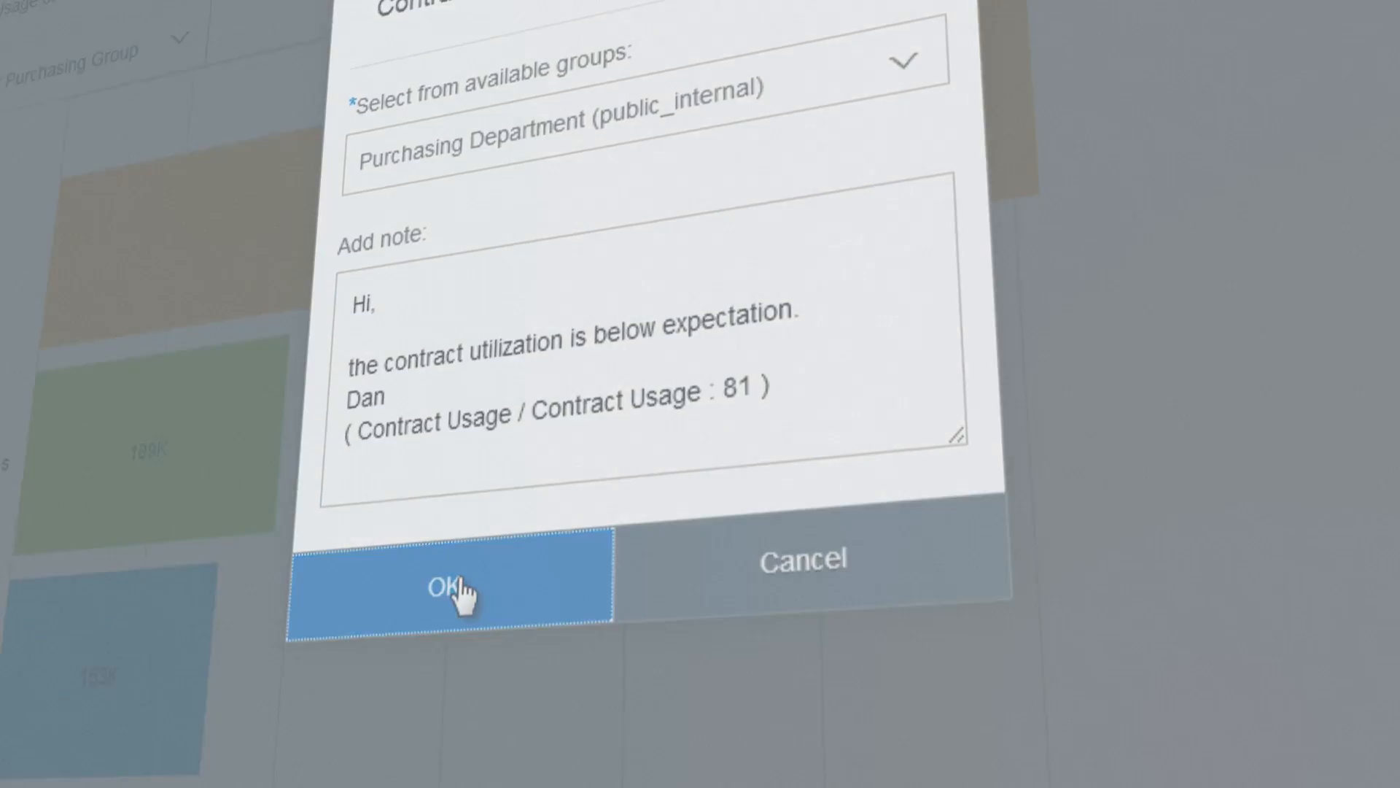
- Confirm sharing the low contract utilization note with the Purchasing Department group
{"action": "left_click", "coordinate": [450, 596]}
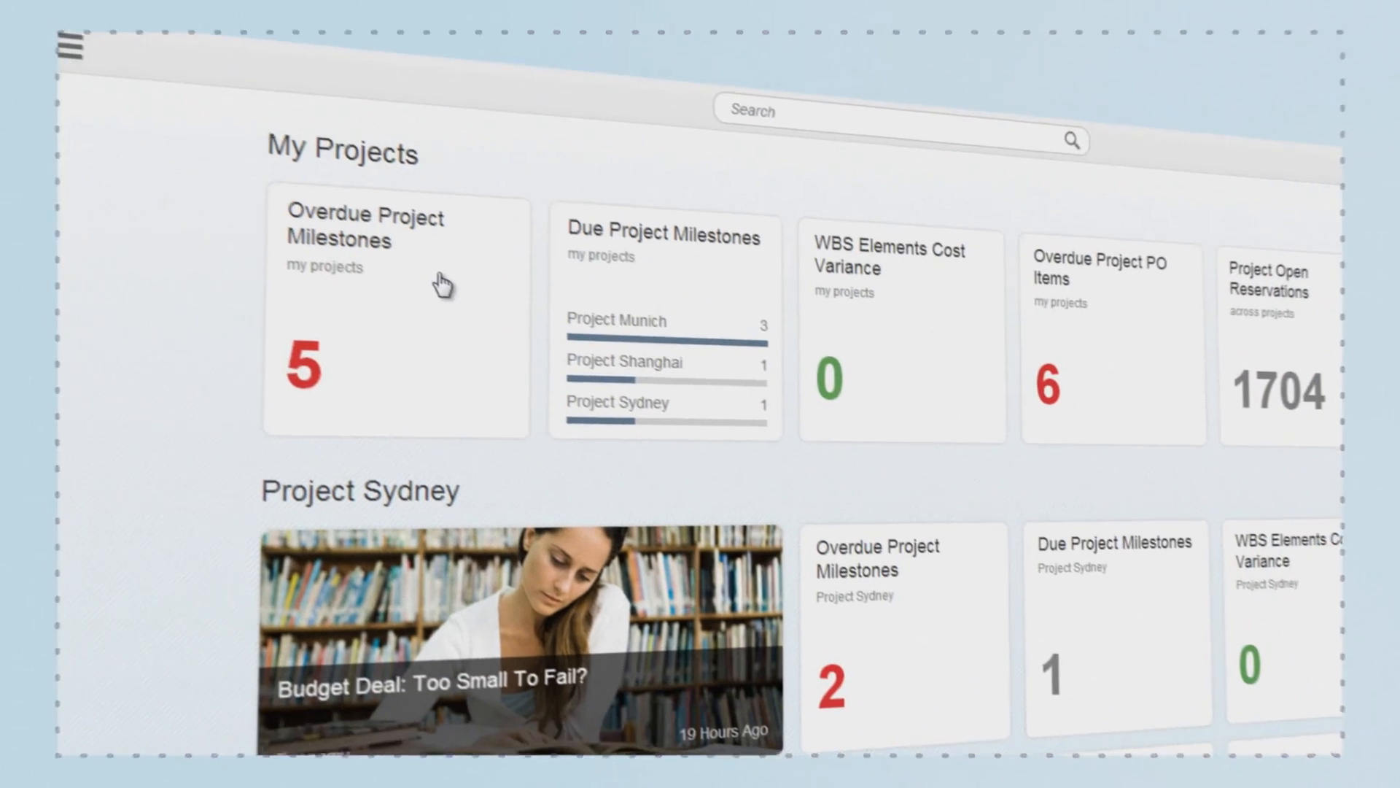